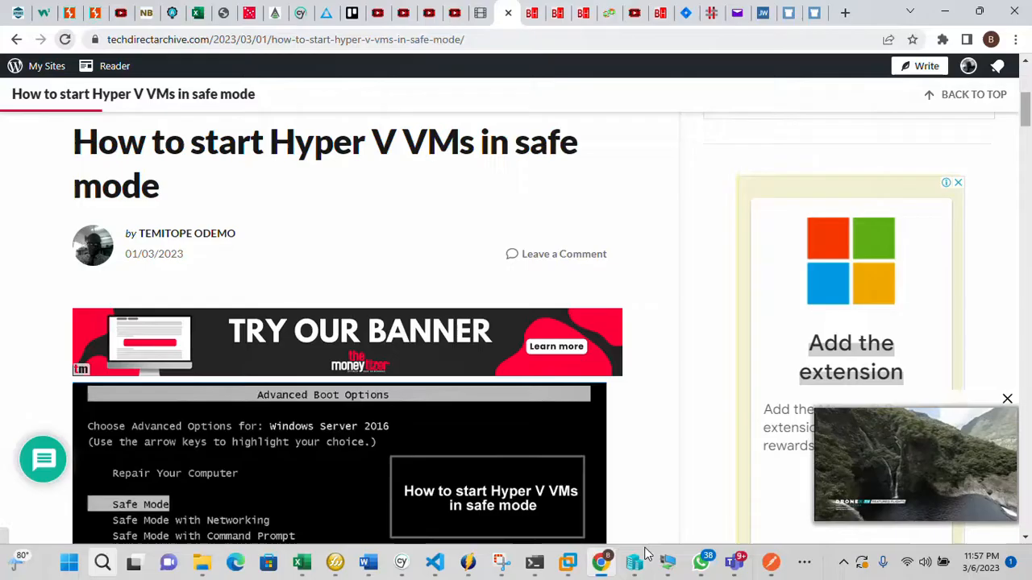
{"action": "mouse_move", "coordinate": [633, 561]}
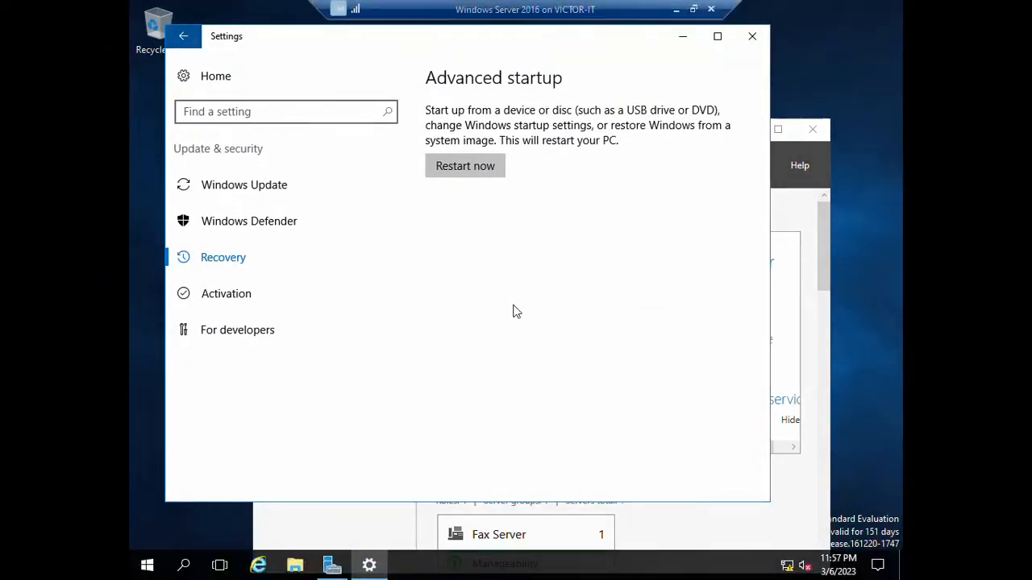
{"action": "mouse_move", "coordinate": [248, 221]}
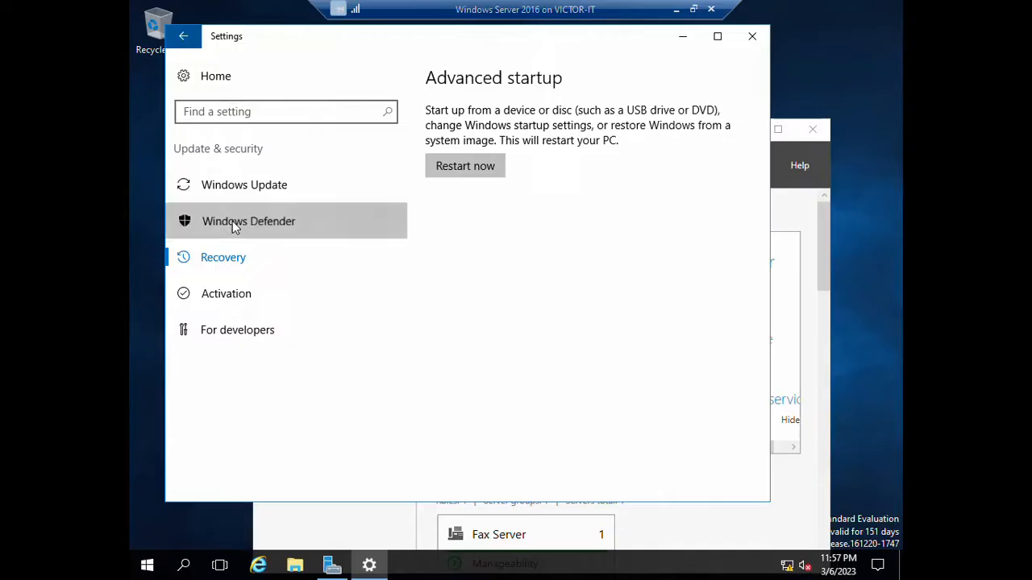
Restart now from Recovery settings into advanced startup, confirming Other (Unplanned) as the shutdown reason
{"action": "left_click", "coordinate": [249, 221]}
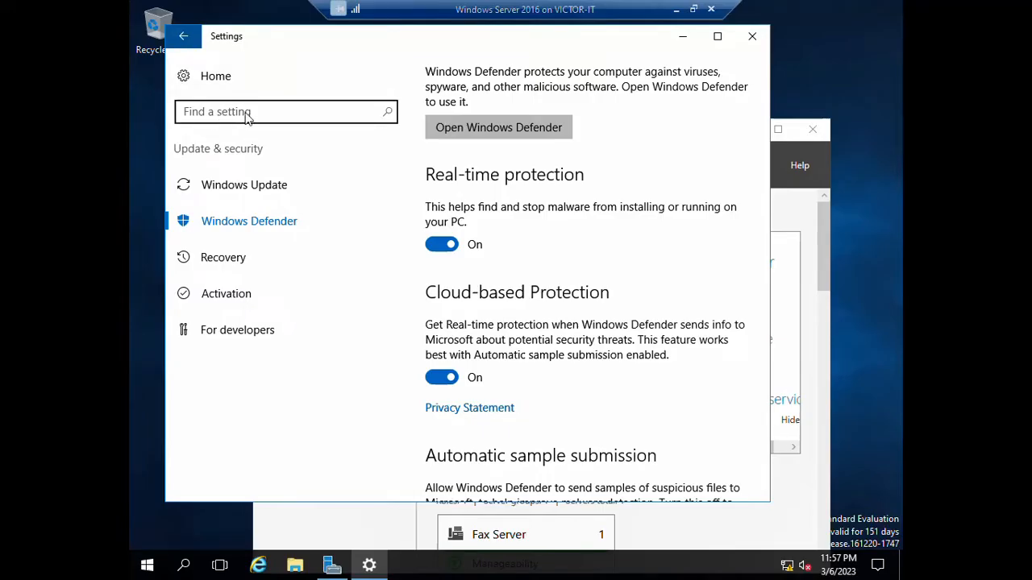
{"action": "mouse_move", "coordinate": [222, 258]}
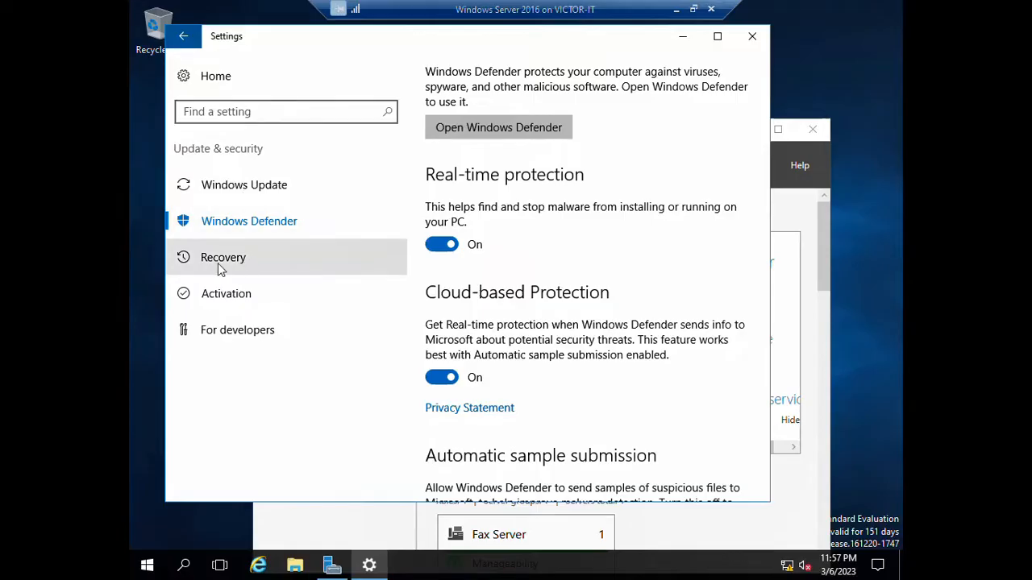
{"action": "left_click", "coordinate": [222, 258]}
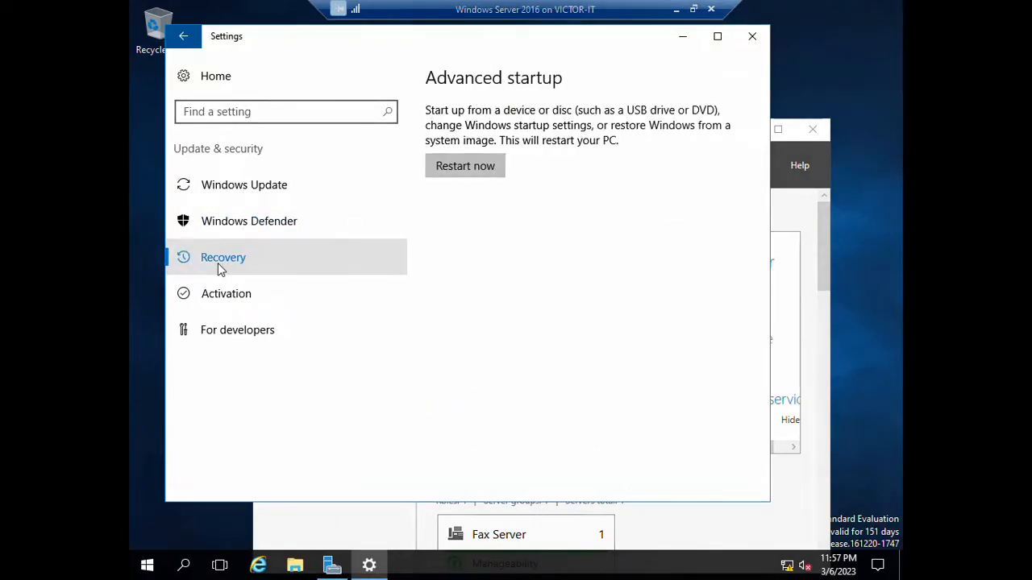
{"action": "mouse_move", "coordinate": [352, 217]}
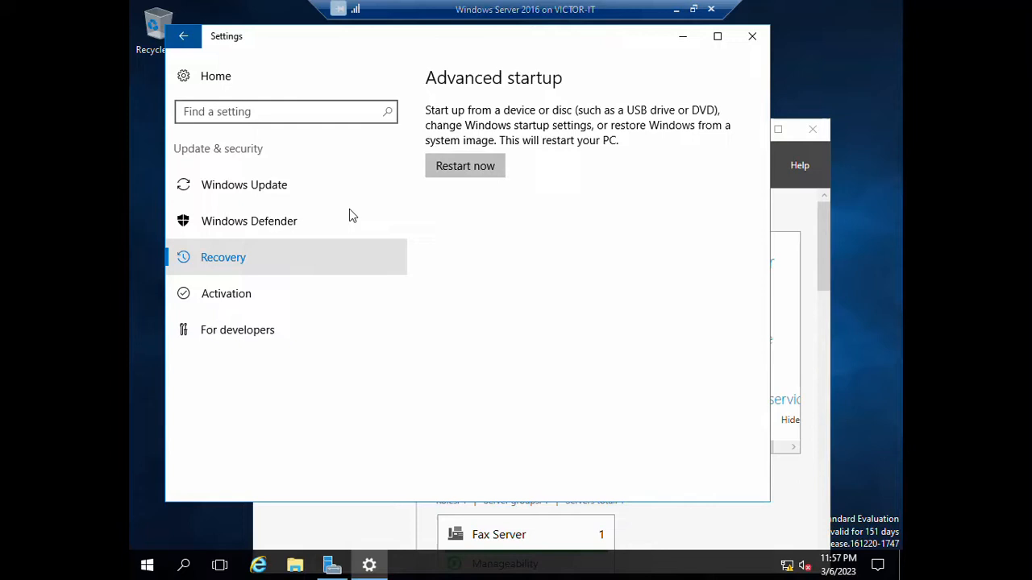
{"action": "mouse_move", "coordinate": [465, 165]}
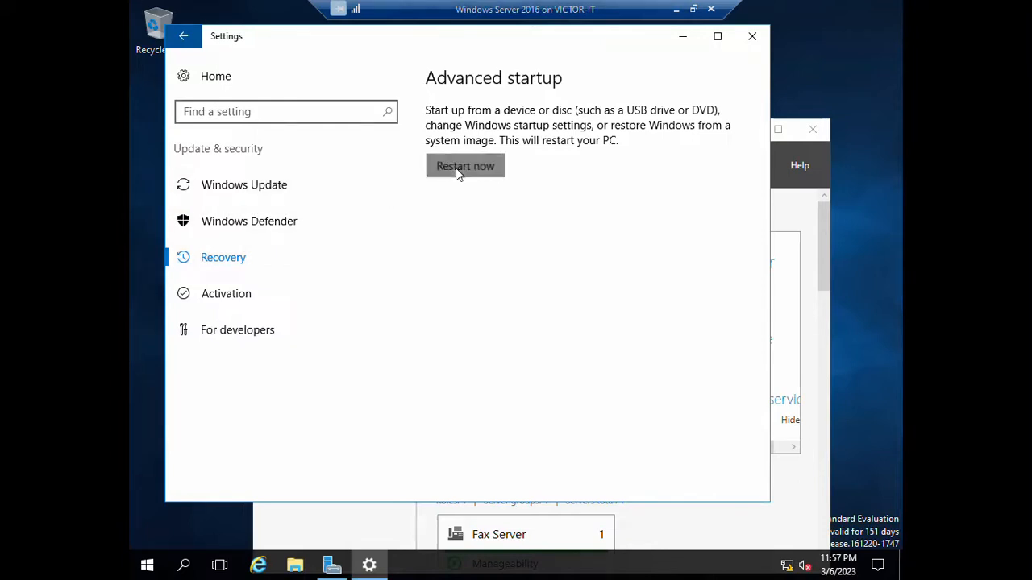
{"action": "left_click", "coordinate": [465, 166]}
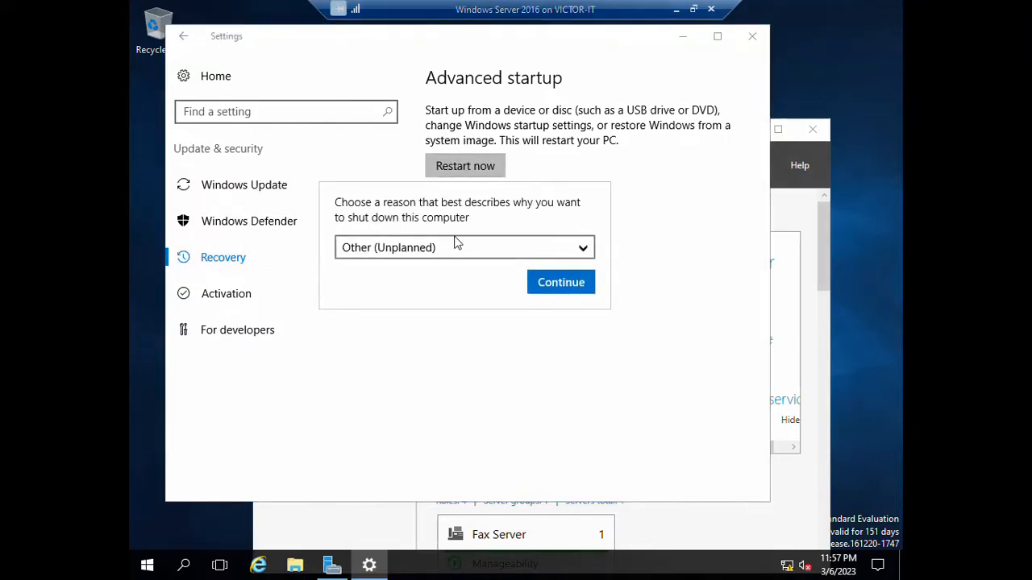
{"action": "mouse_move", "coordinate": [577, 268]}
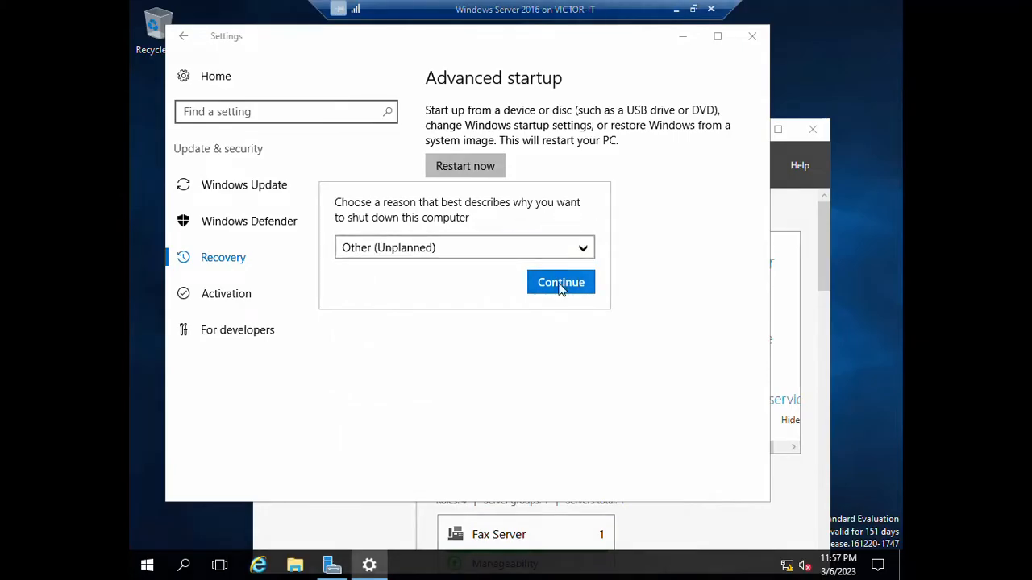
{"action": "left_click", "coordinate": [561, 282]}
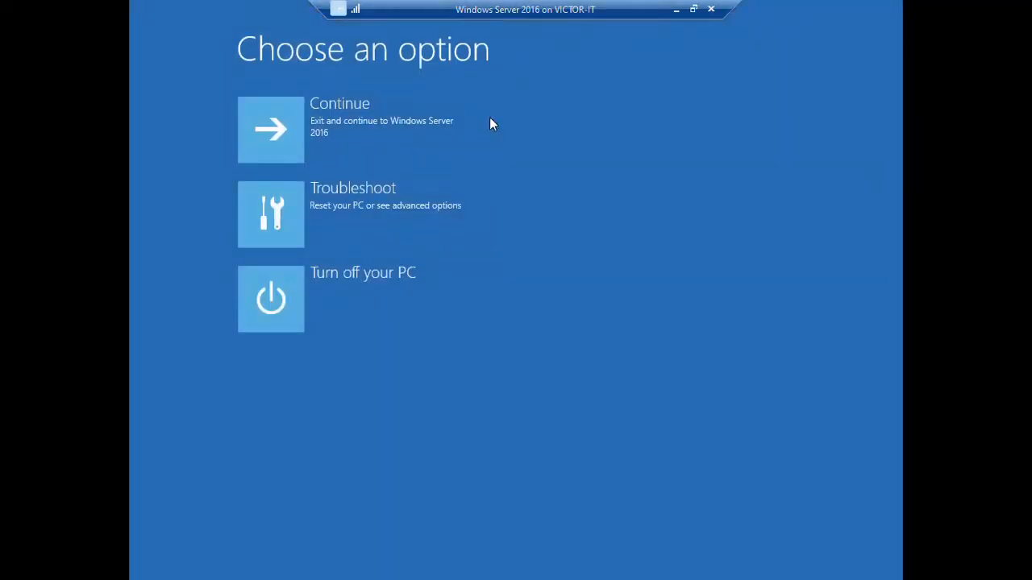
{"action": "mouse_move", "coordinate": [435, 58]}
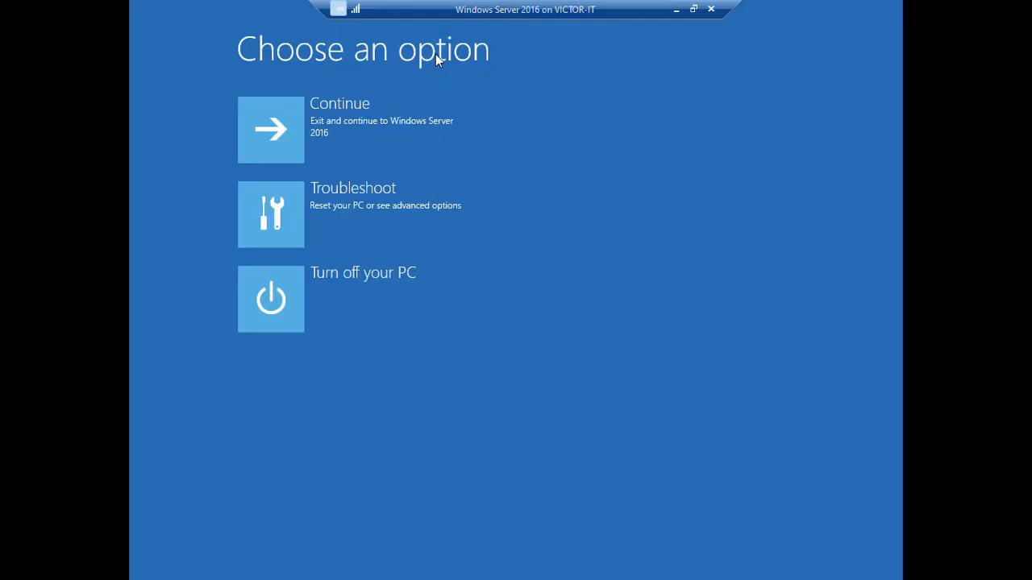
{"action": "mouse_move", "coordinate": [351, 72]}
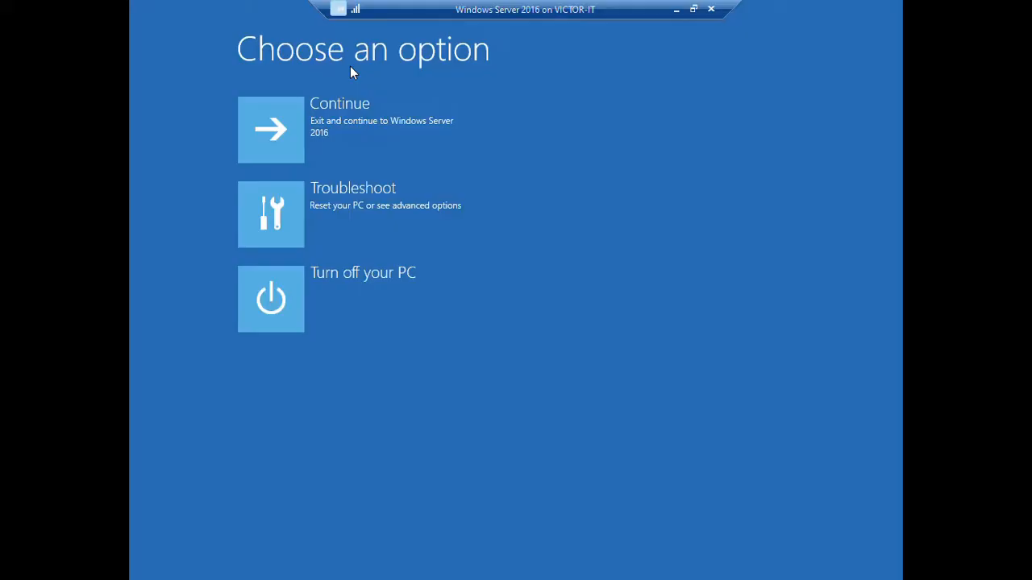
{"action": "mouse_move", "coordinate": [347, 202]}
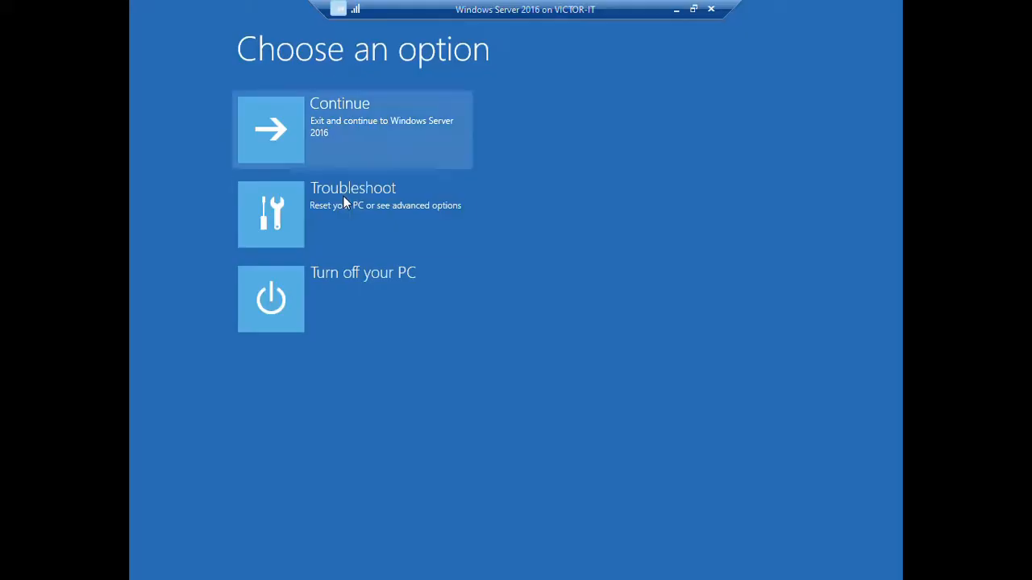
{"action": "mouse_move", "coordinate": [470, 217]}
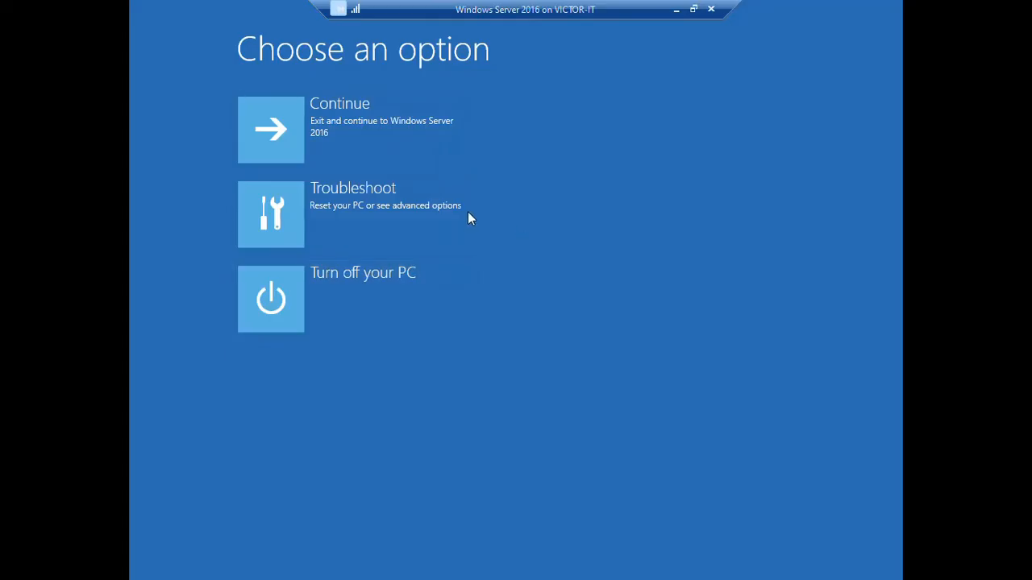
{"action": "mouse_move", "coordinate": [358, 213]}
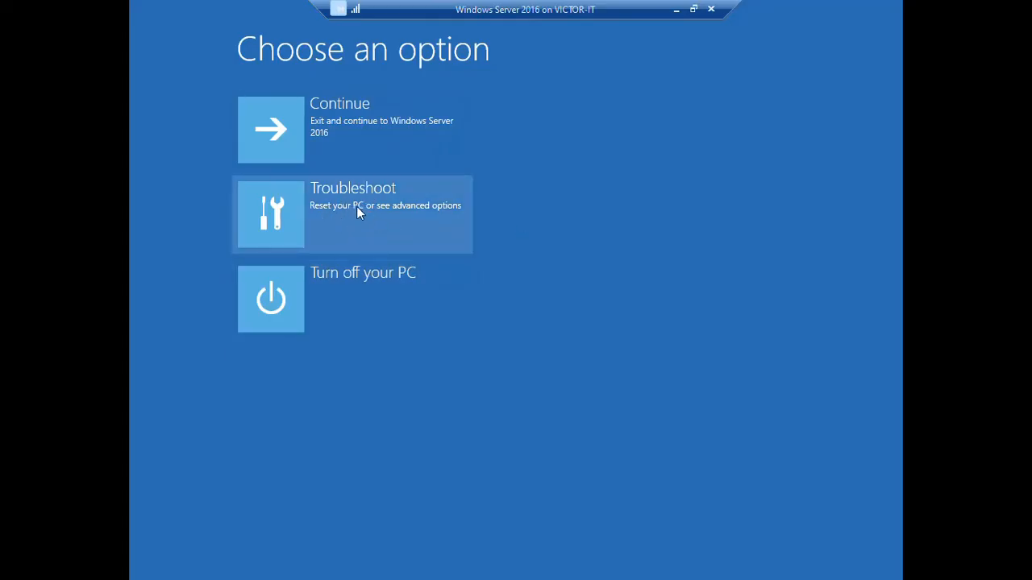
{"action": "mouse_move", "coordinate": [361, 226]}
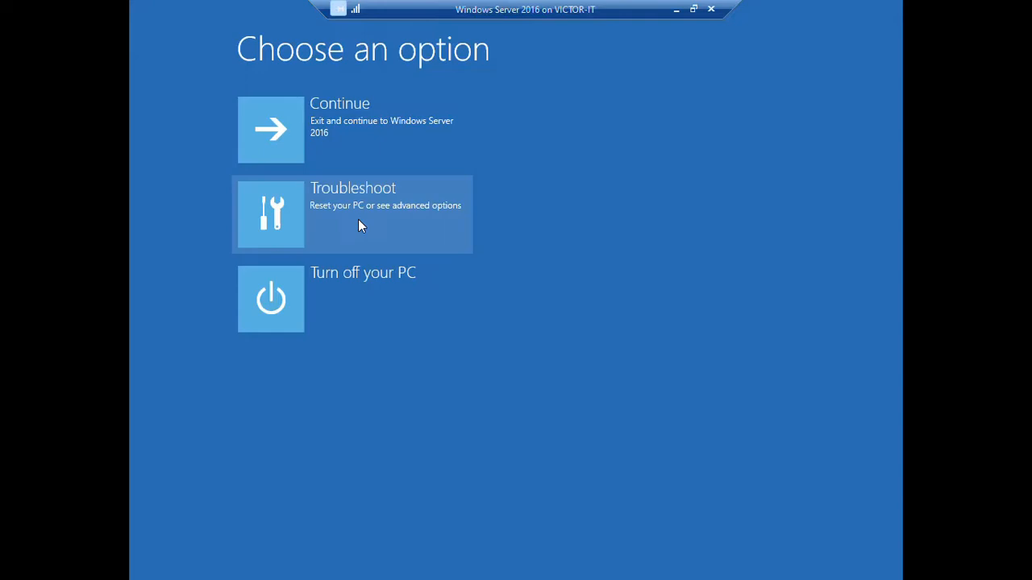
{"action": "mouse_move", "coordinate": [394, 209]}
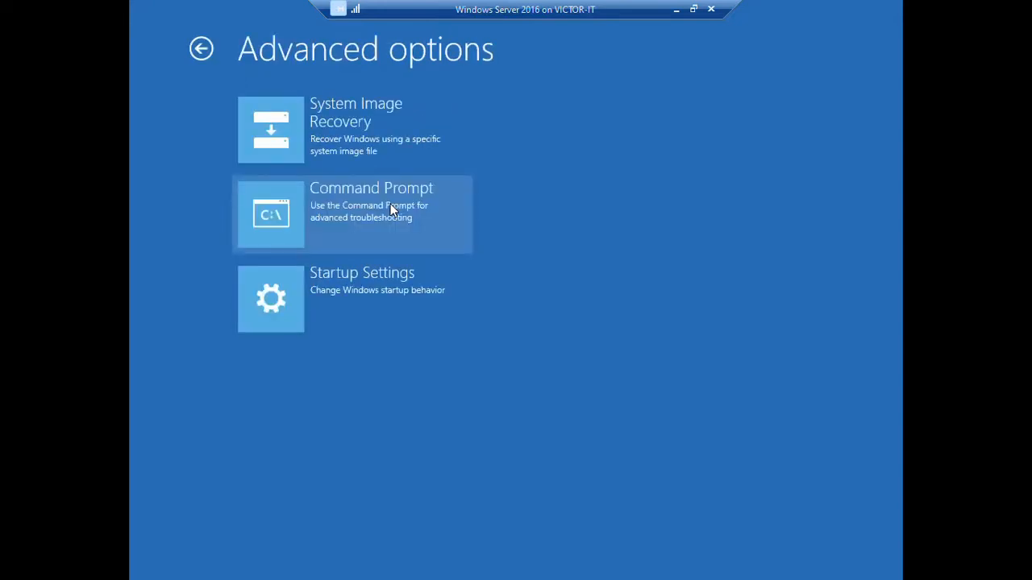
{"action": "mouse_move", "coordinate": [329, 63]}
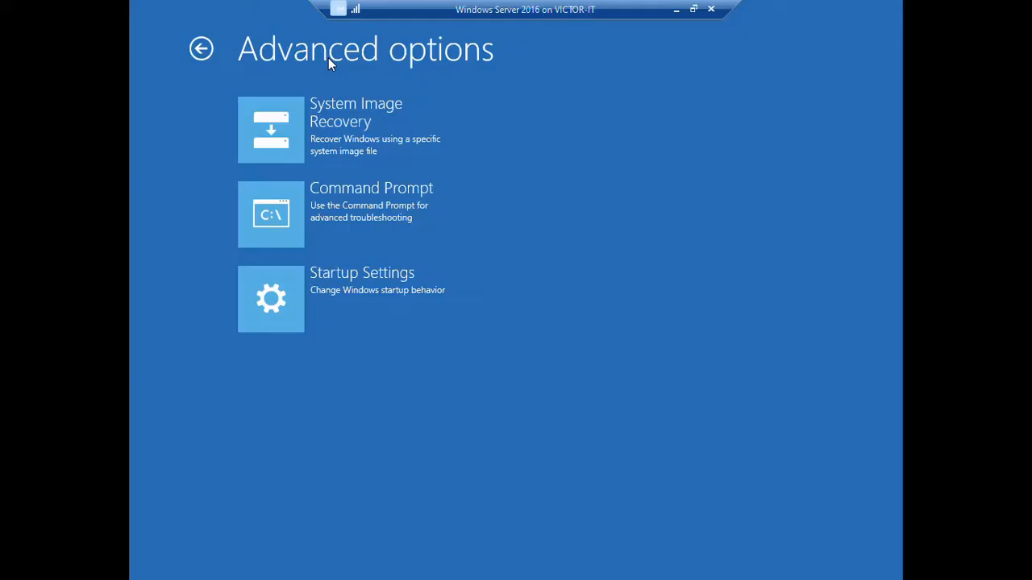
{"action": "mouse_move", "coordinate": [339, 326]}
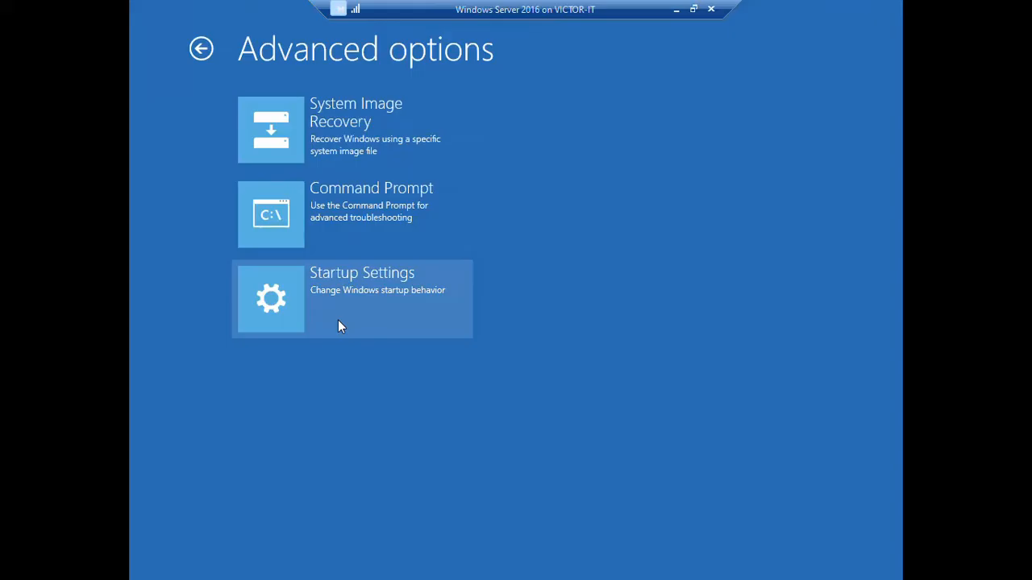
{"action": "mouse_move", "coordinate": [395, 316]}
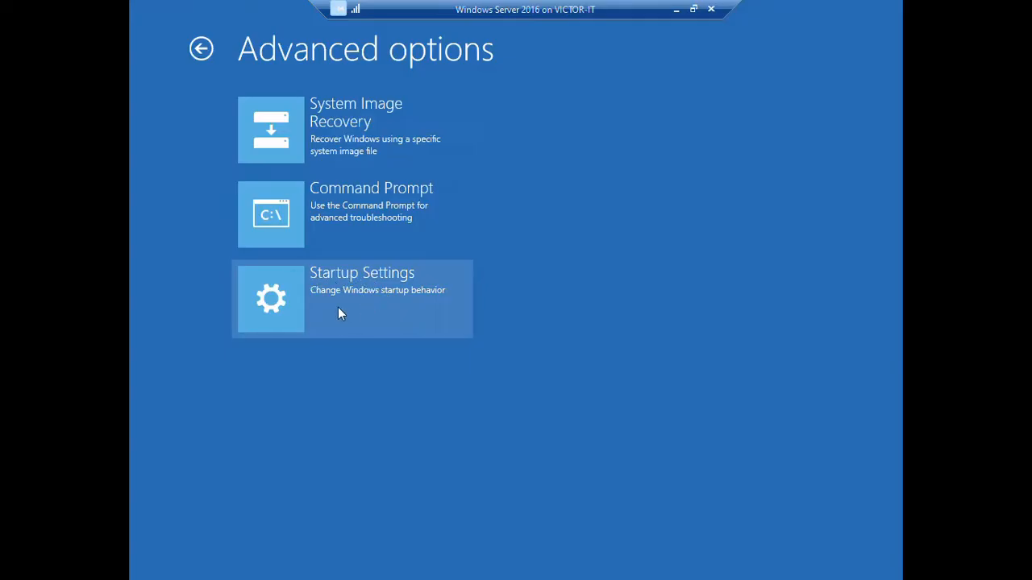
{"action": "mouse_move", "coordinate": [353, 292]}
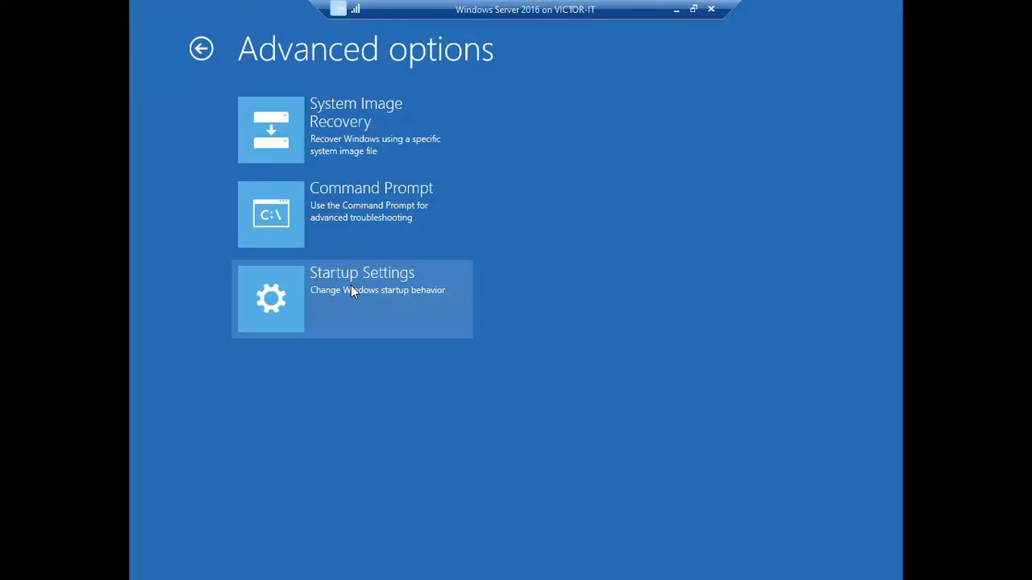
{"action": "left_click", "coordinate": [352, 298]}
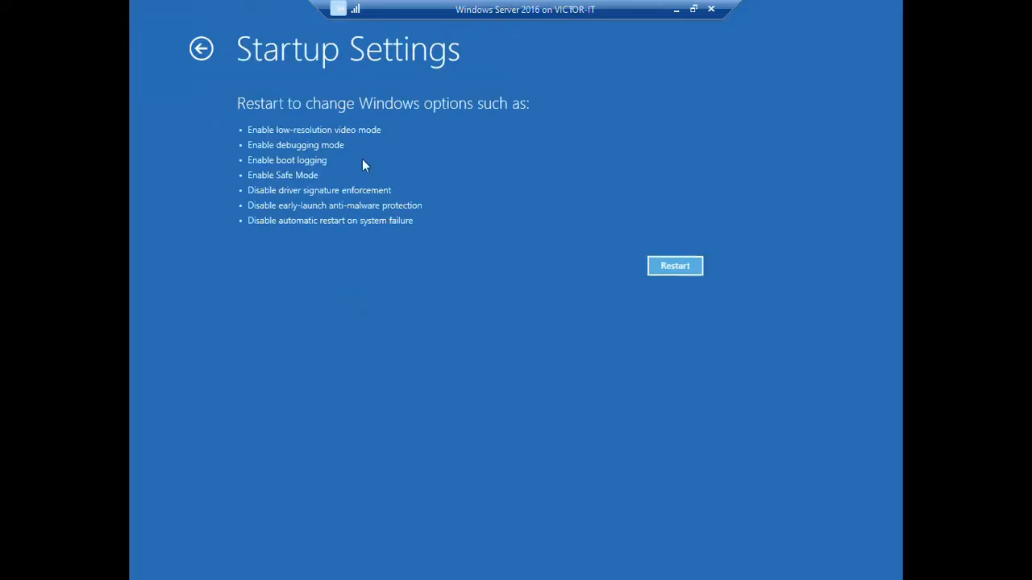
{"action": "mouse_move", "coordinate": [365, 142]}
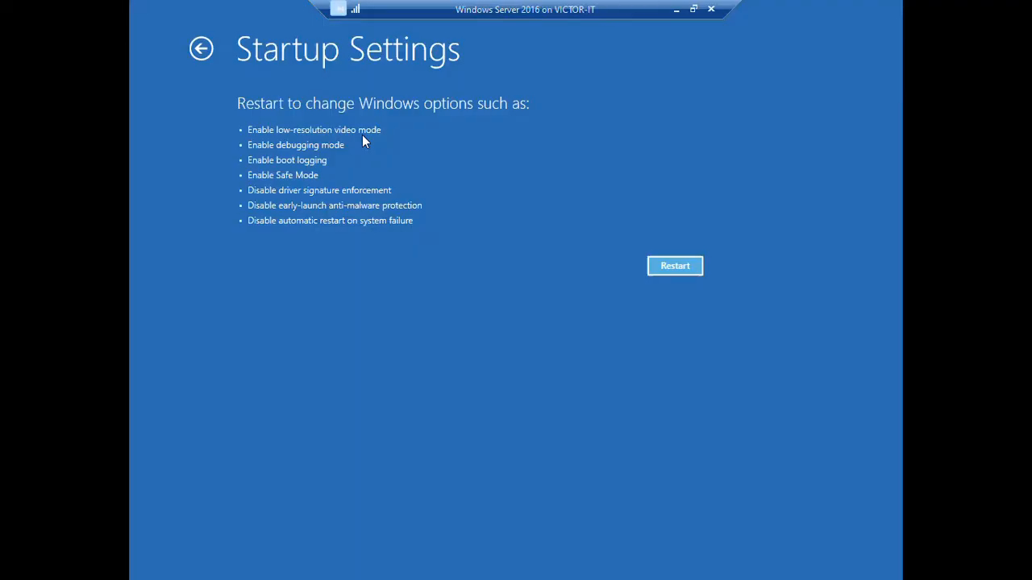
{"action": "mouse_move", "coordinate": [700, 194]}
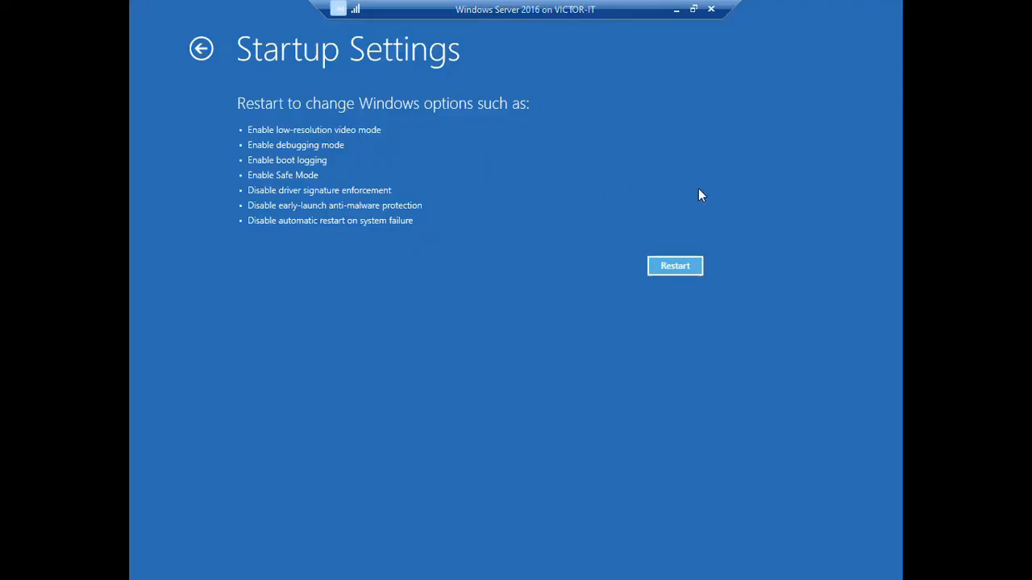
{"action": "mouse_move", "coordinate": [313, 140]}
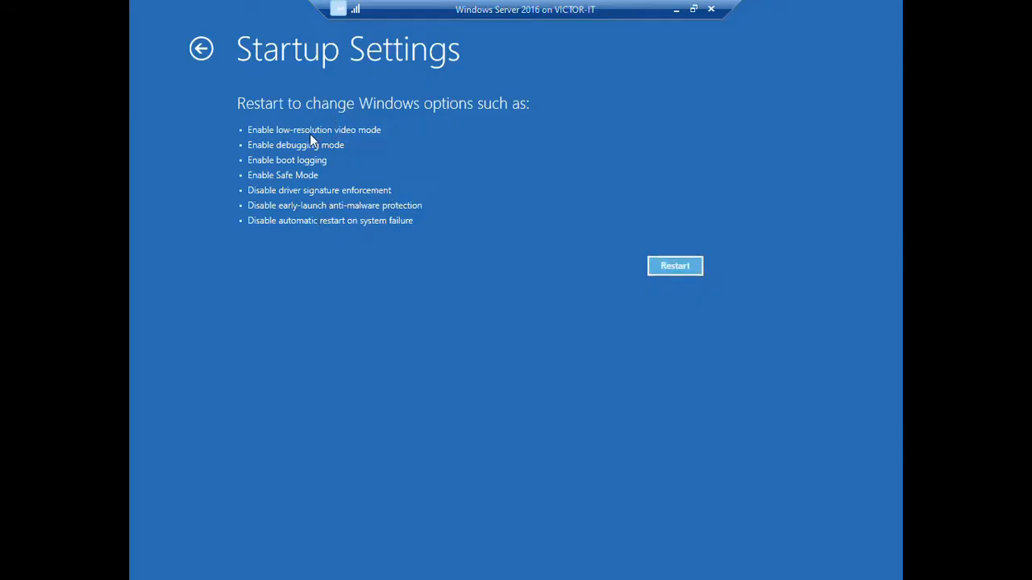
{"action": "mouse_move", "coordinate": [277, 176]}
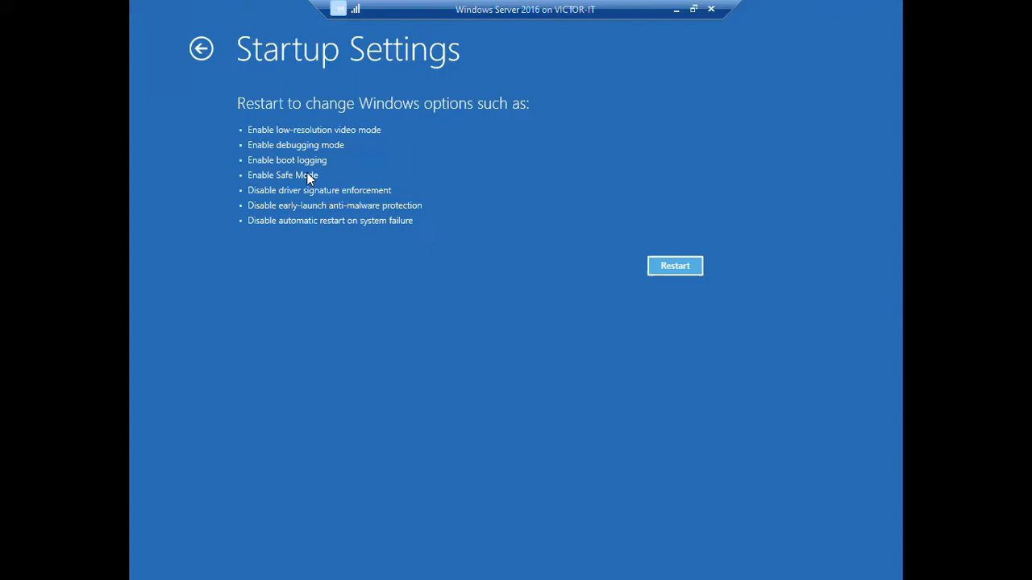
{"action": "mouse_move", "coordinate": [267, 158]}
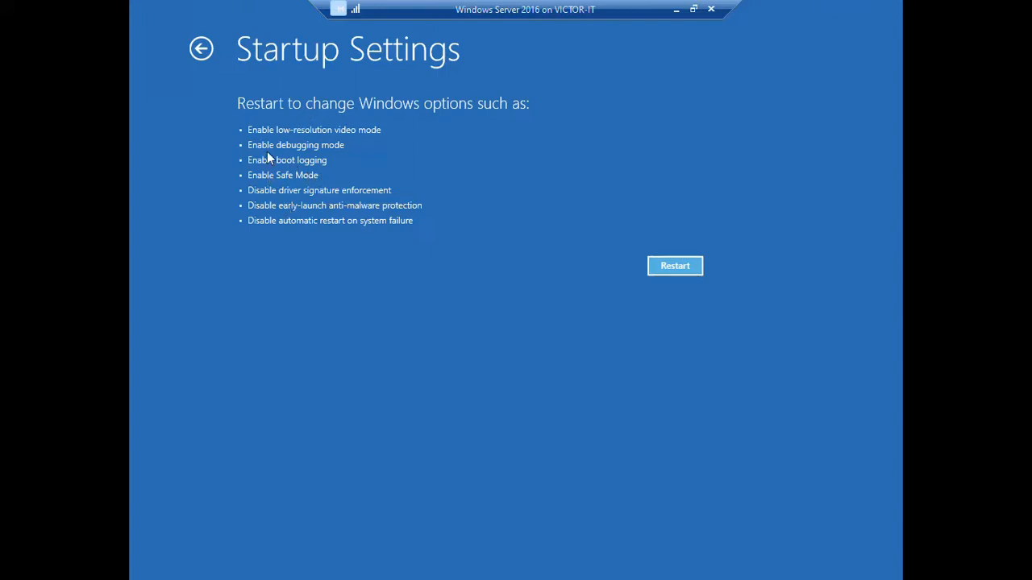
{"action": "mouse_move", "coordinate": [281, 131]}
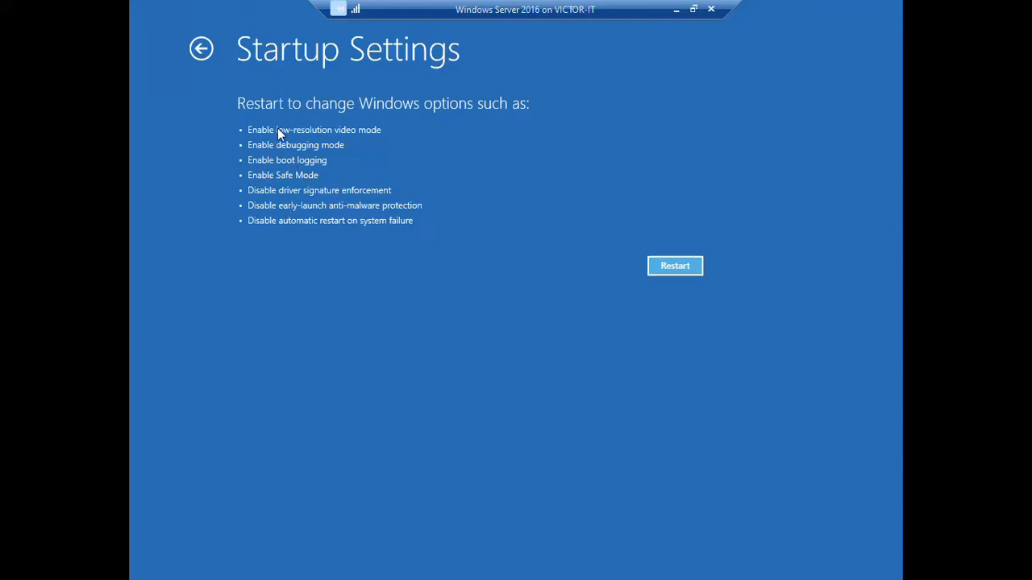
{"action": "mouse_move", "coordinate": [561, 196]}
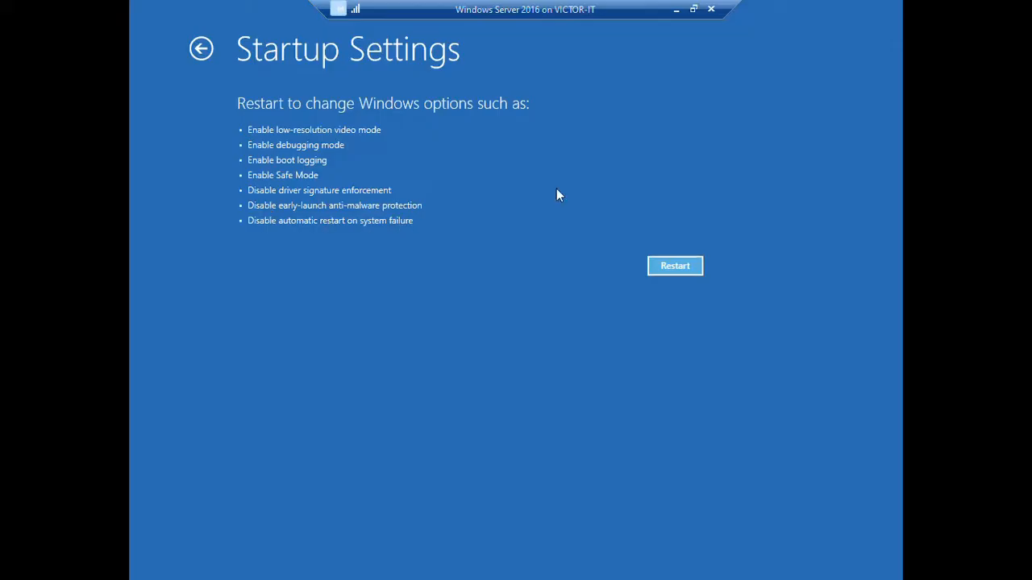
{"action": "mouse_move", "coordinate": [406, 222]}
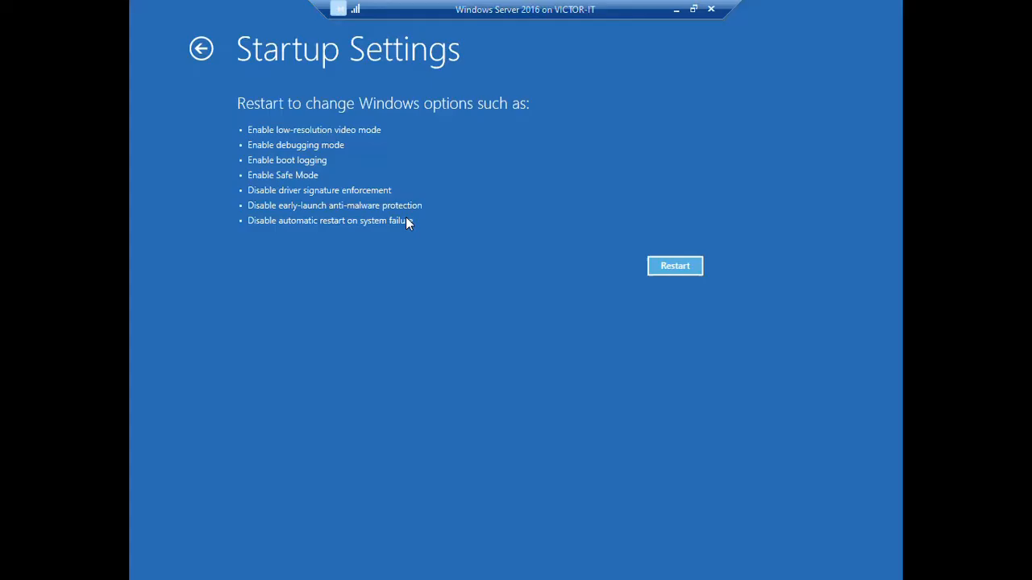
{"action": "mouse_move", "coordinate": [658, 239]}
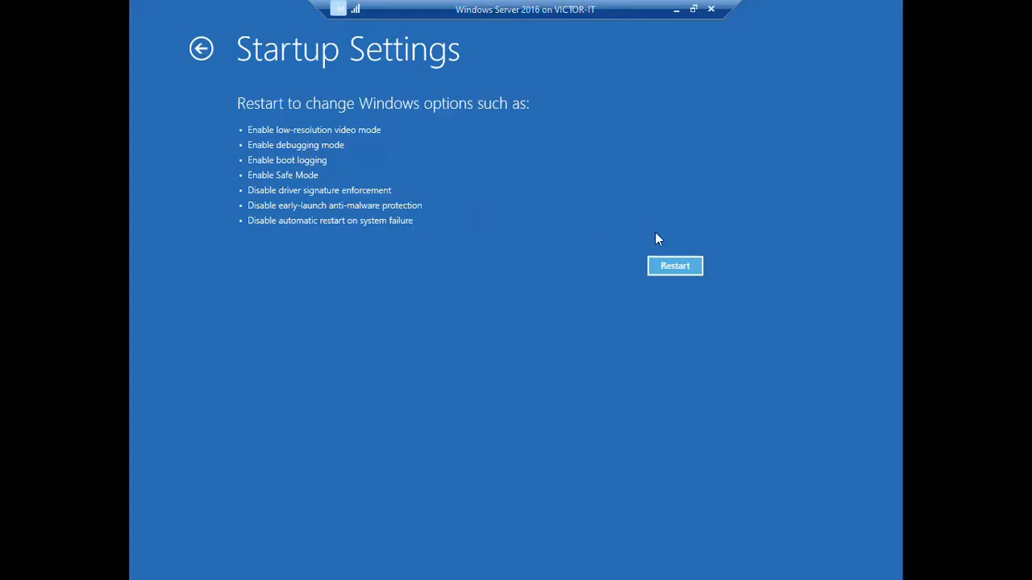
{"action": "mouse_move", "coordinate": [316, 148]}
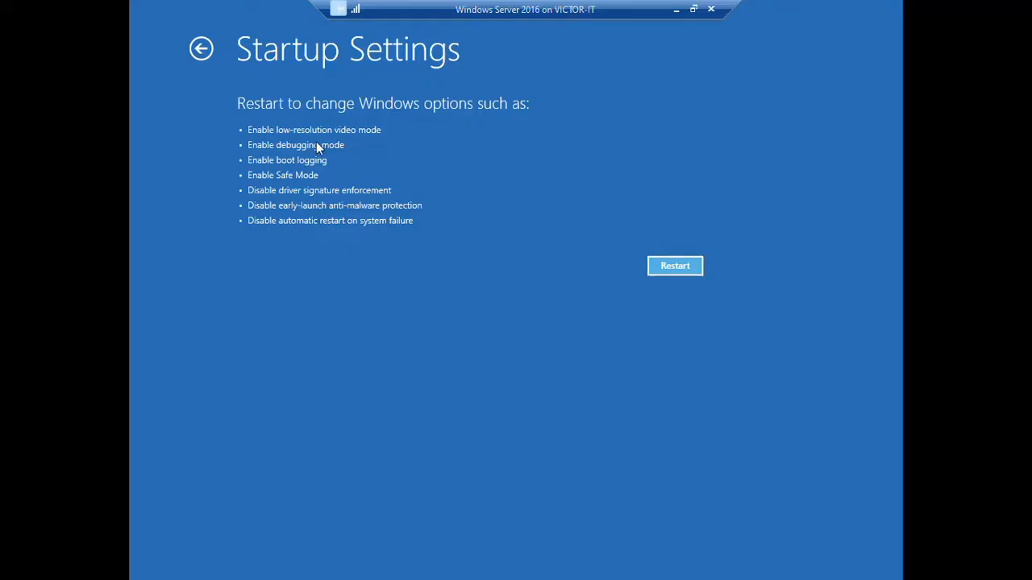
{"action": "mouse_move", "coordinate": [264, 135]}
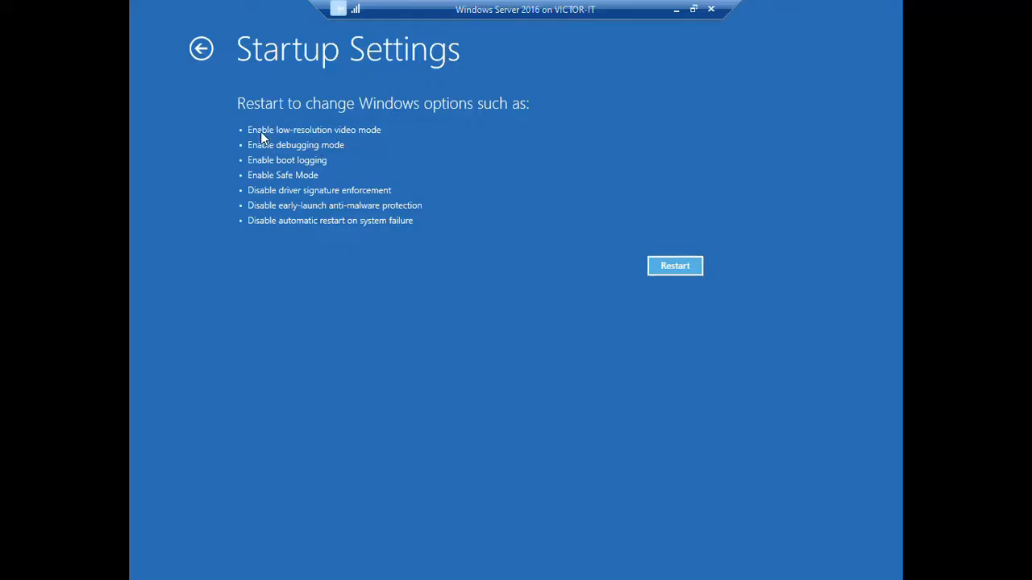
{"action": "mouse_move", "coordinate": [280, 161]}
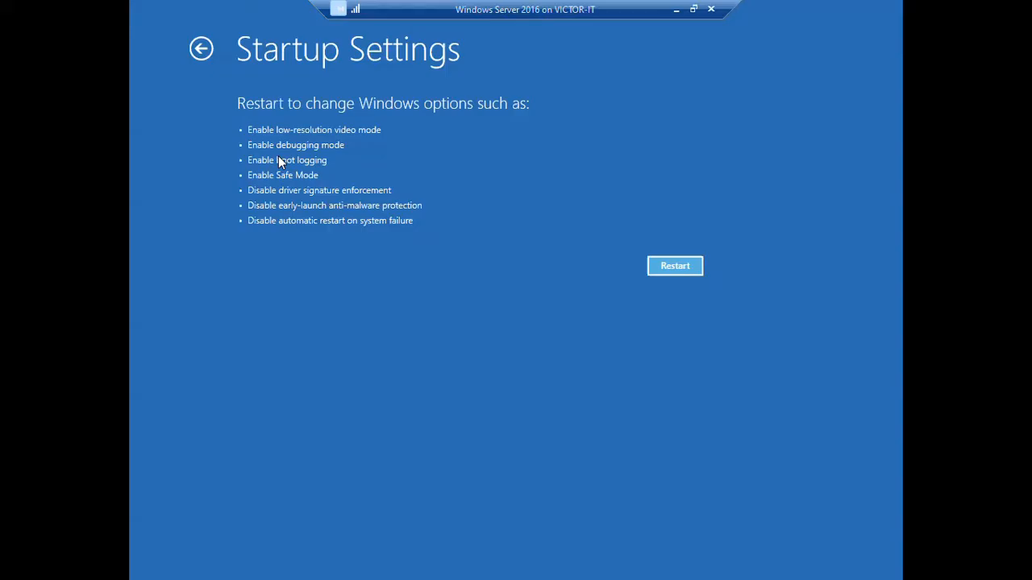
{"action": "mouse_move", "coordinate": [403, 159]}
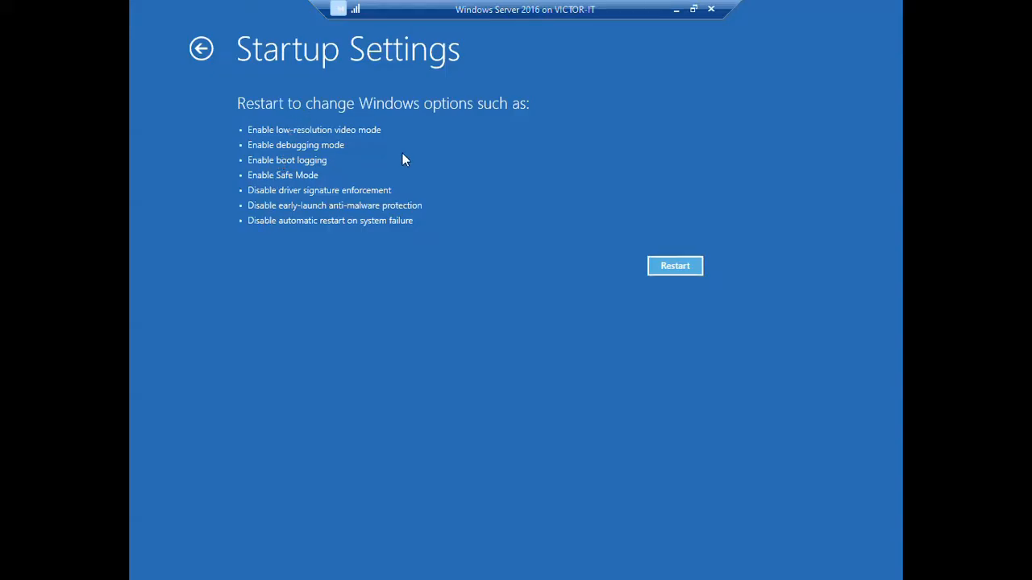
{"action": "mouse_move", "coordinate": [320, 165]}
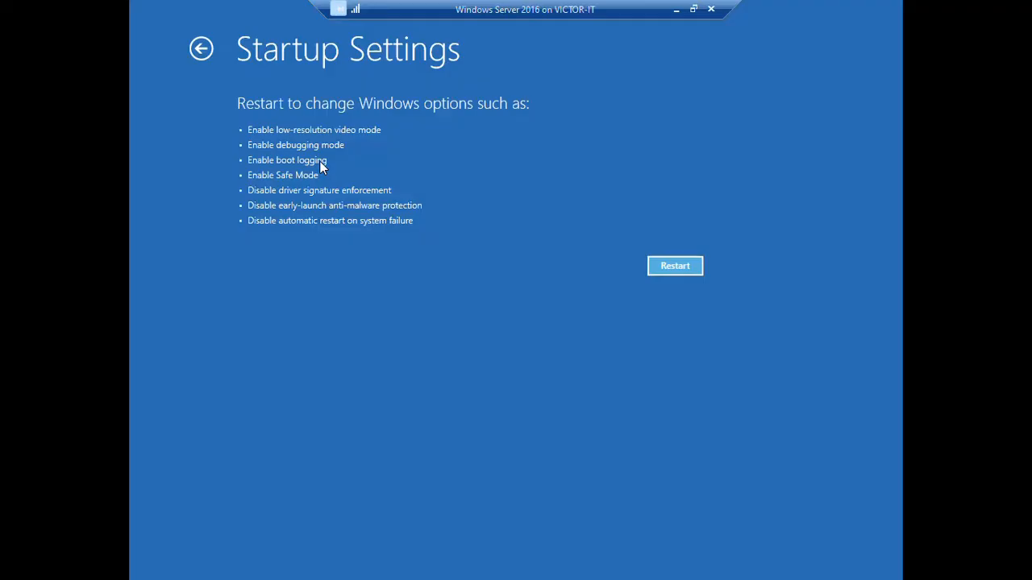
{"action": "mouse_move", "coordinate": [310, 208]}
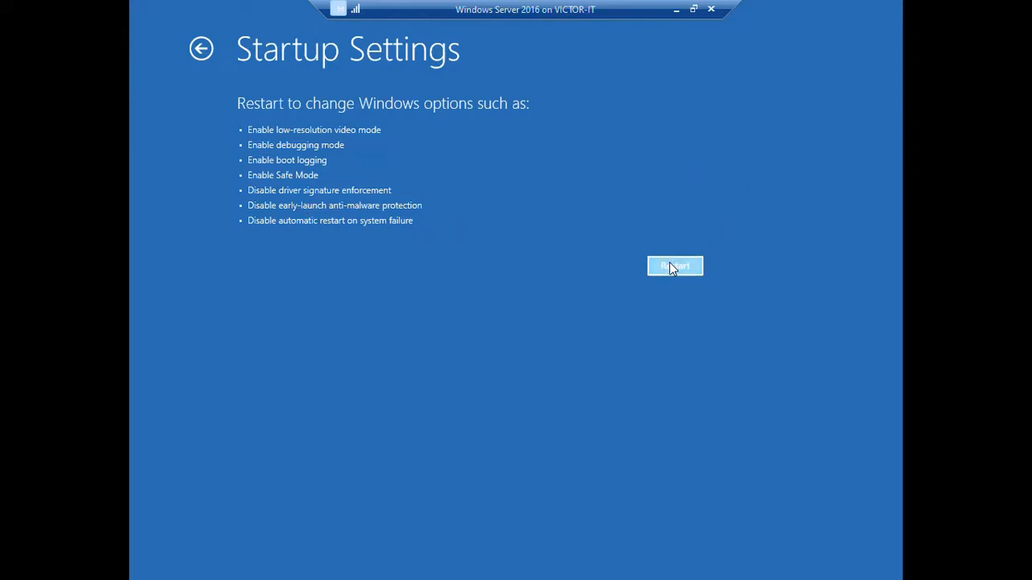
{"action": "left_click", "coordinate": [674, 266]}
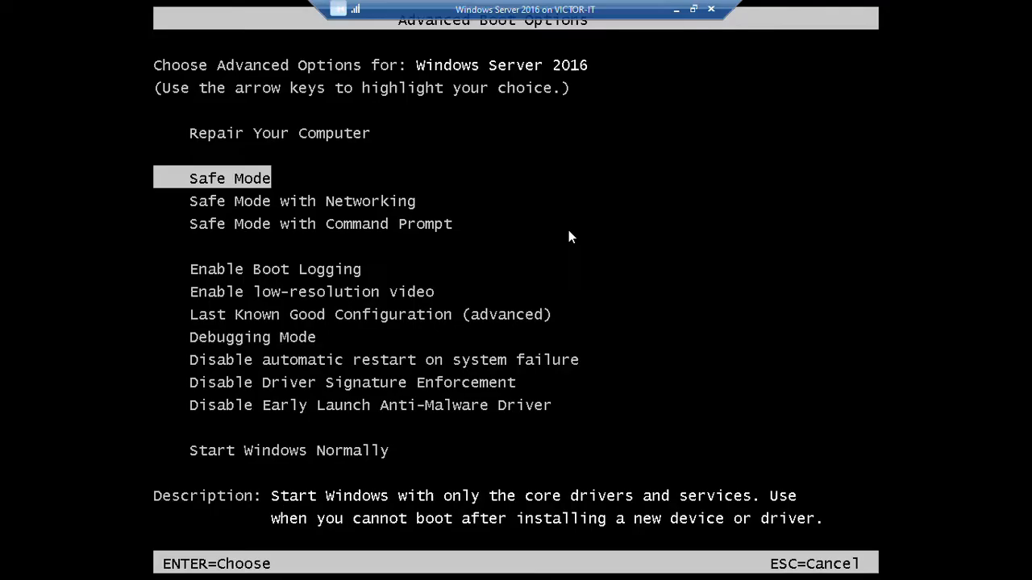
{"action": "mouse_move", "coordinate": [352, 171]}
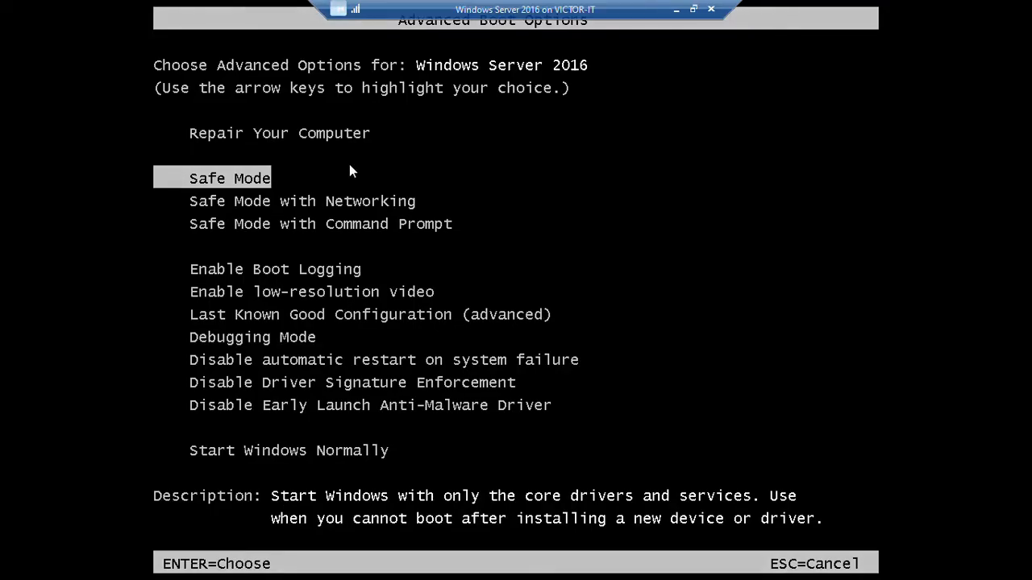
{"action": "mouse_move", "coordinate": [442, 229]}
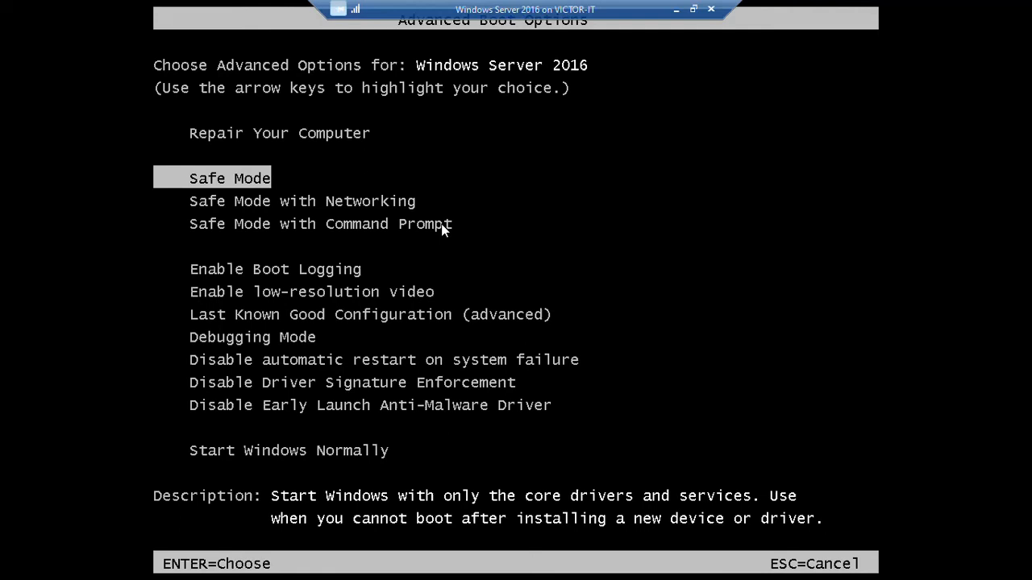
{"action": "mouse_move", "coordinate": [303, 186]}
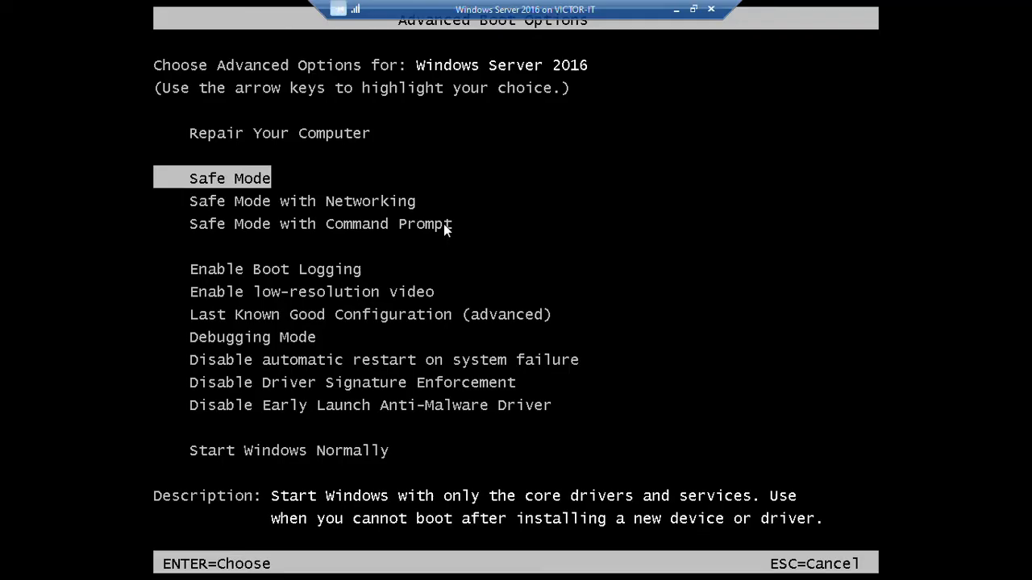
{"action": "mouse_move", "coordinate": [186, 187]}
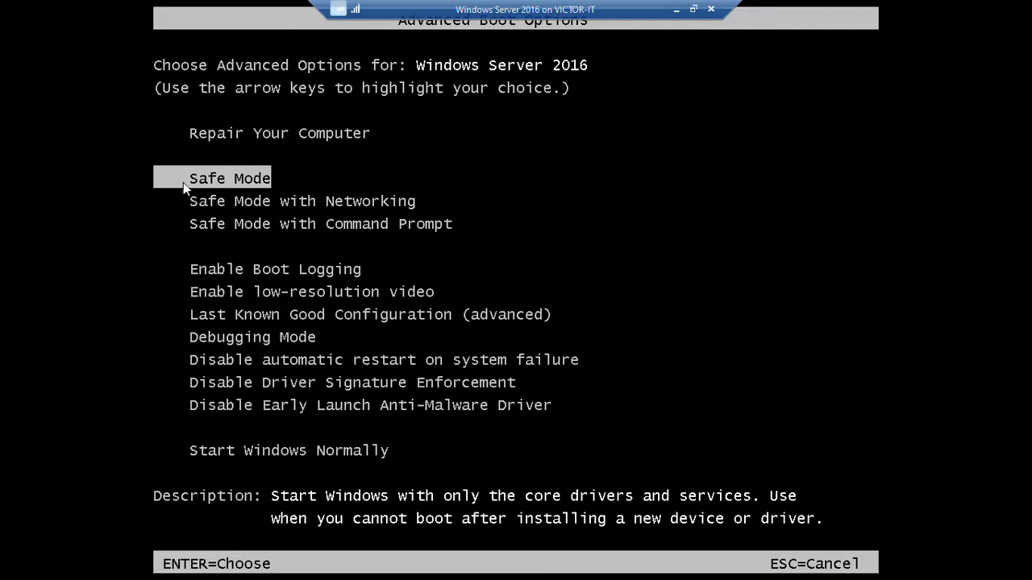
{"action": "mouse_move", "coordinate": [271, 185]}
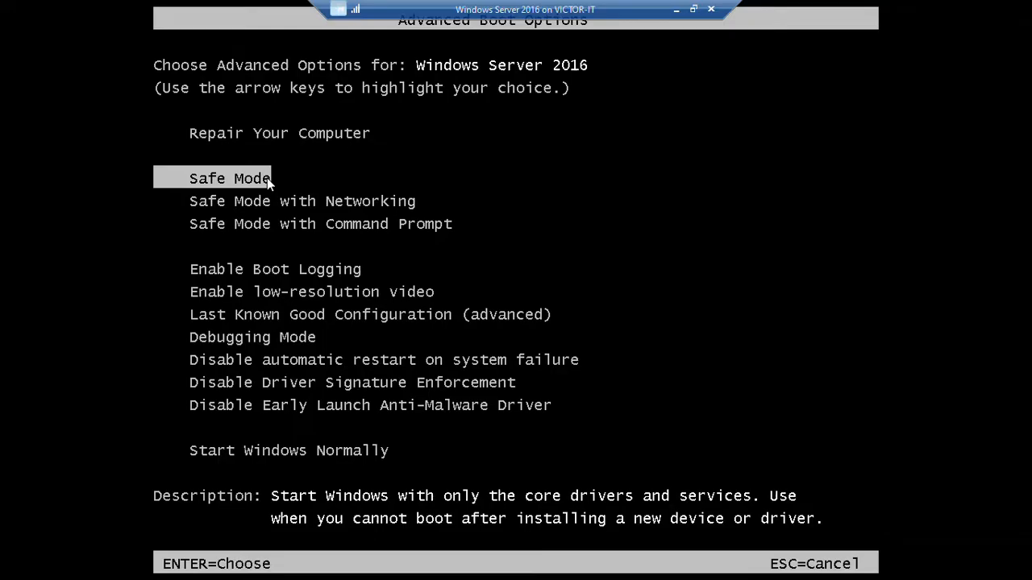